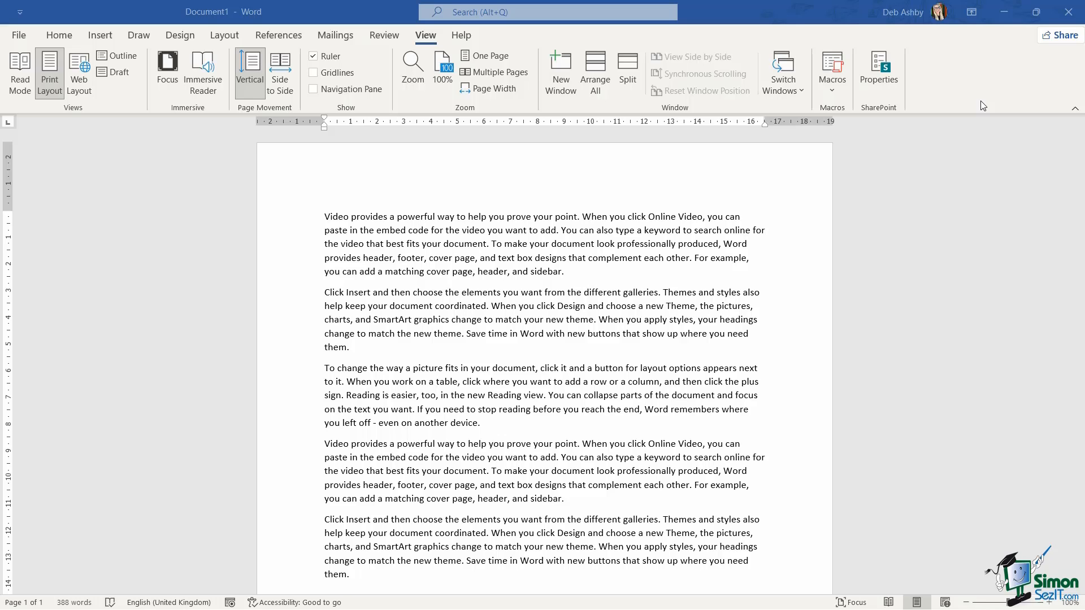
pyautogui.moveTo(406, 200)
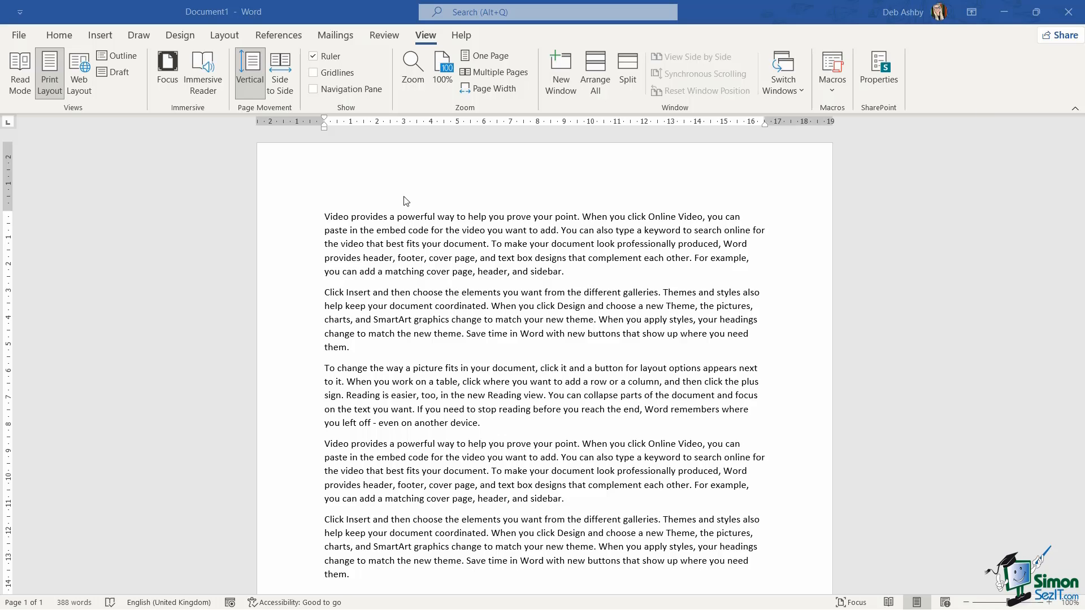
pyautogui.moveTo(533, 224)
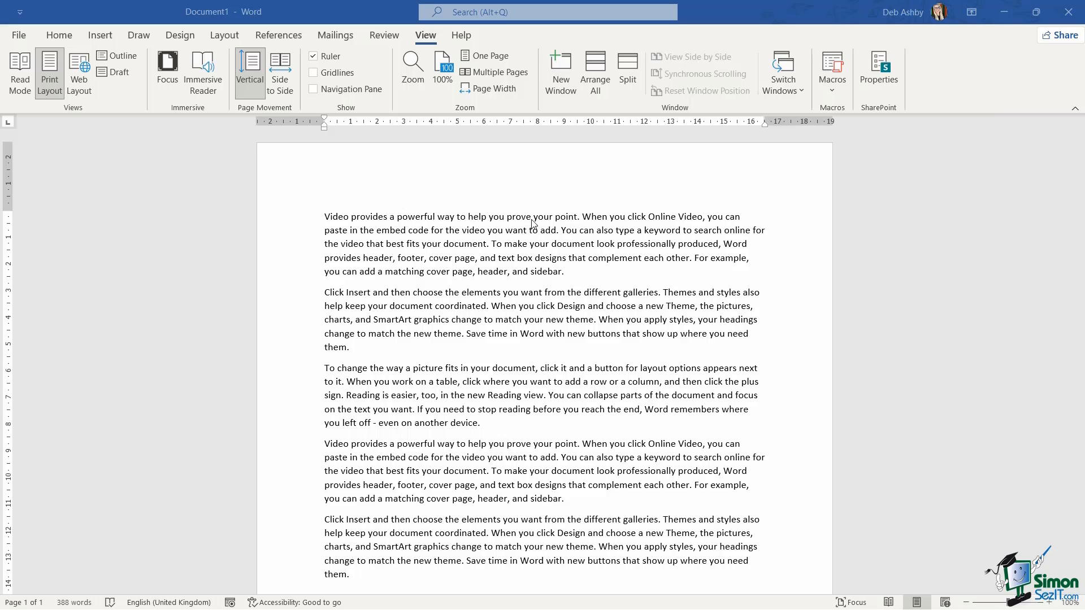
pyautogui.moveTo(515, 219)
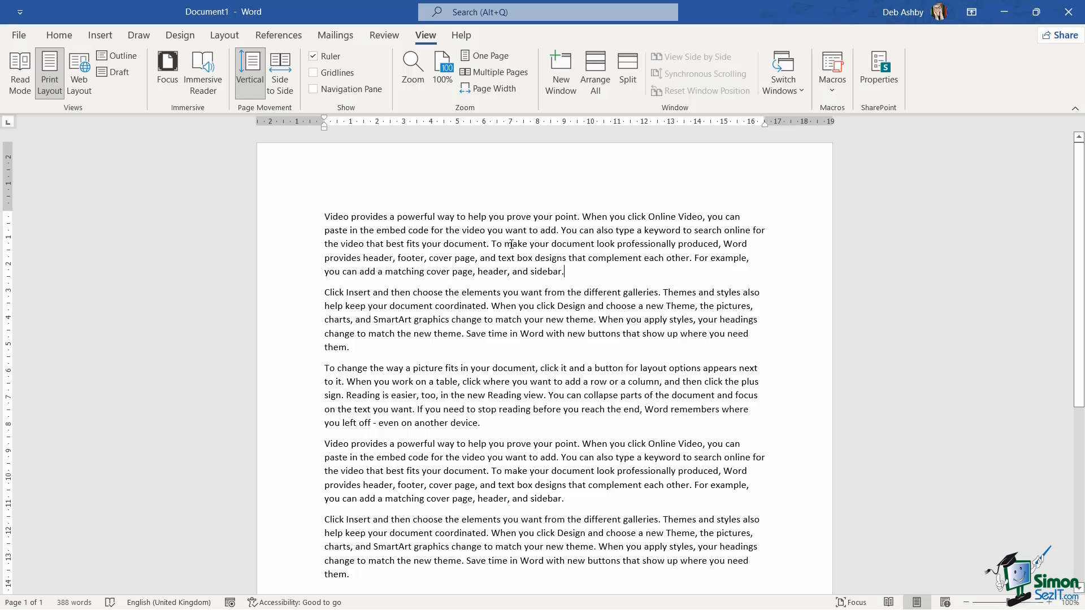
pyautogui.moveTo(572, 272)
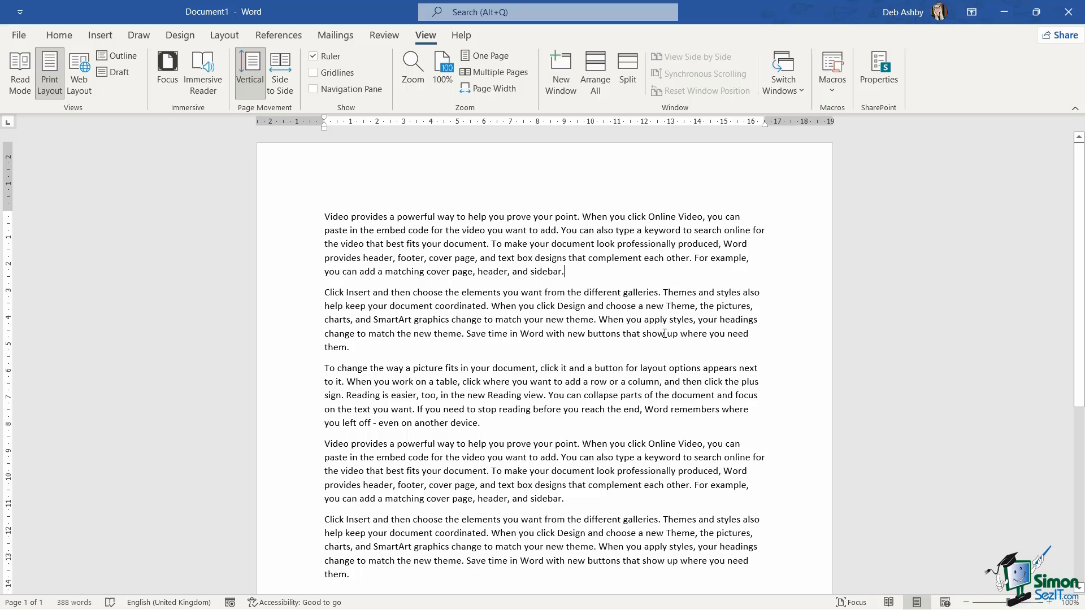
pyautogui.moveTo(572, 276)
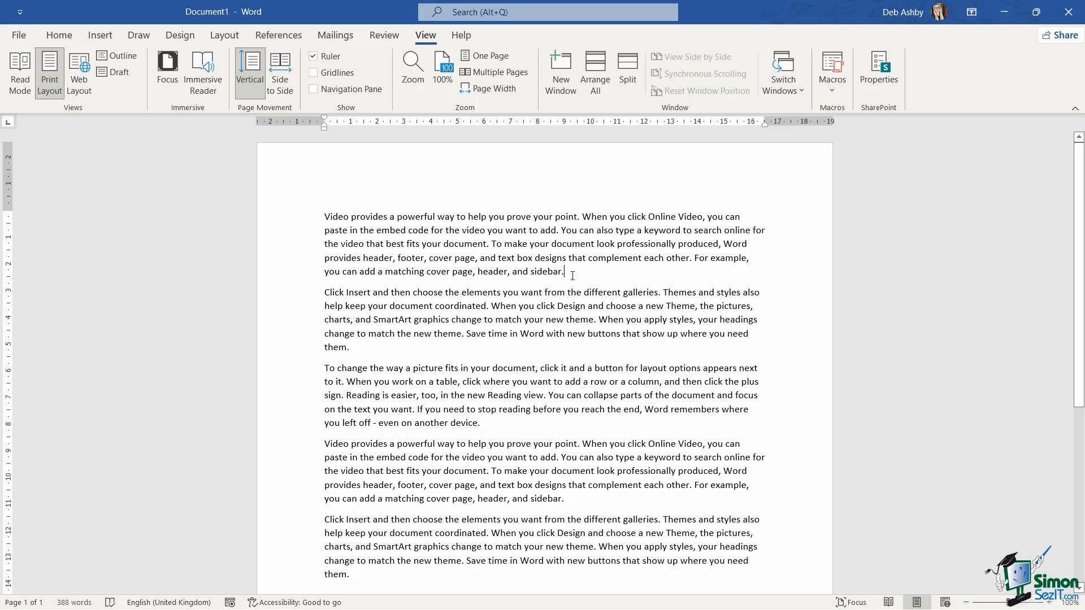
# Select and delete all five sample paragraphs, leaving an empty page.
pyautogui.press('ctrl+a')
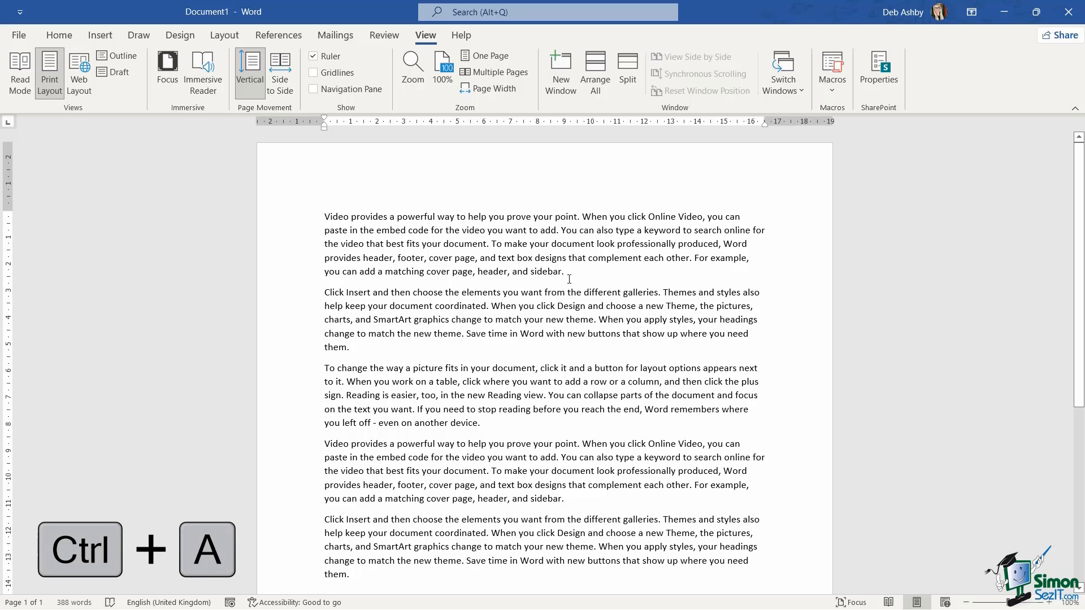
pyautogui.press('ctrl+a')
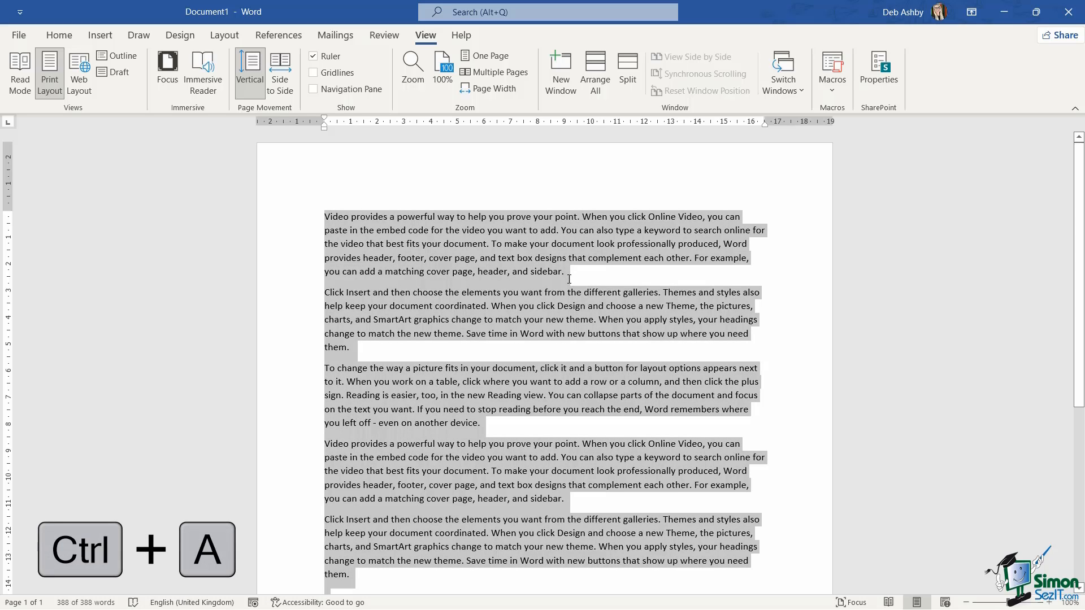
pyautogui.press('Delete')
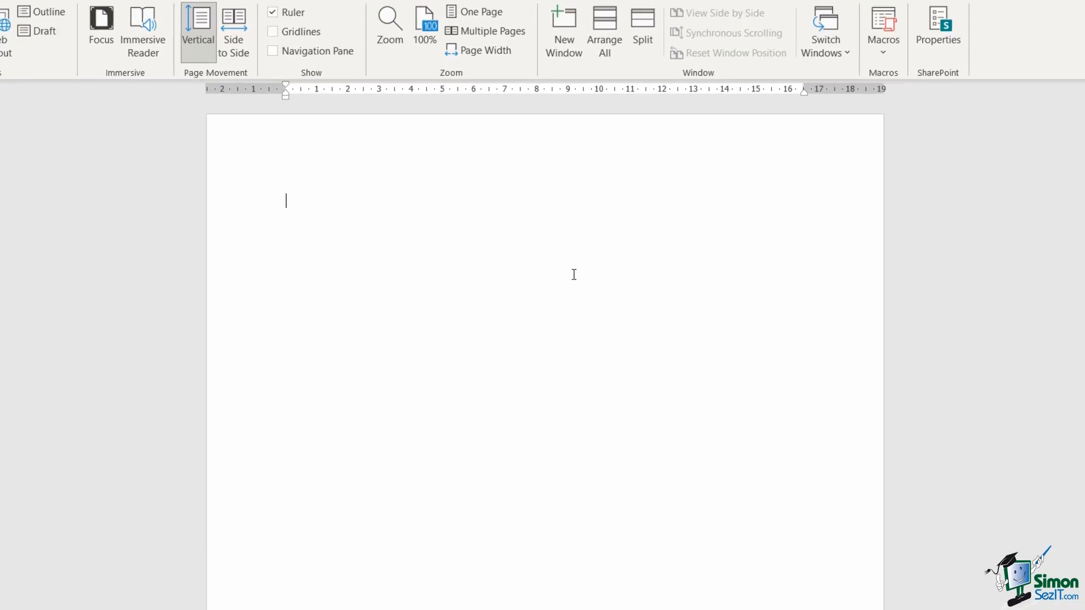
# Type 'In Word we can use an tremplate tp create an document' and add a new line.
pyautogui.write('In Word we can use an tremplate tp create an document')
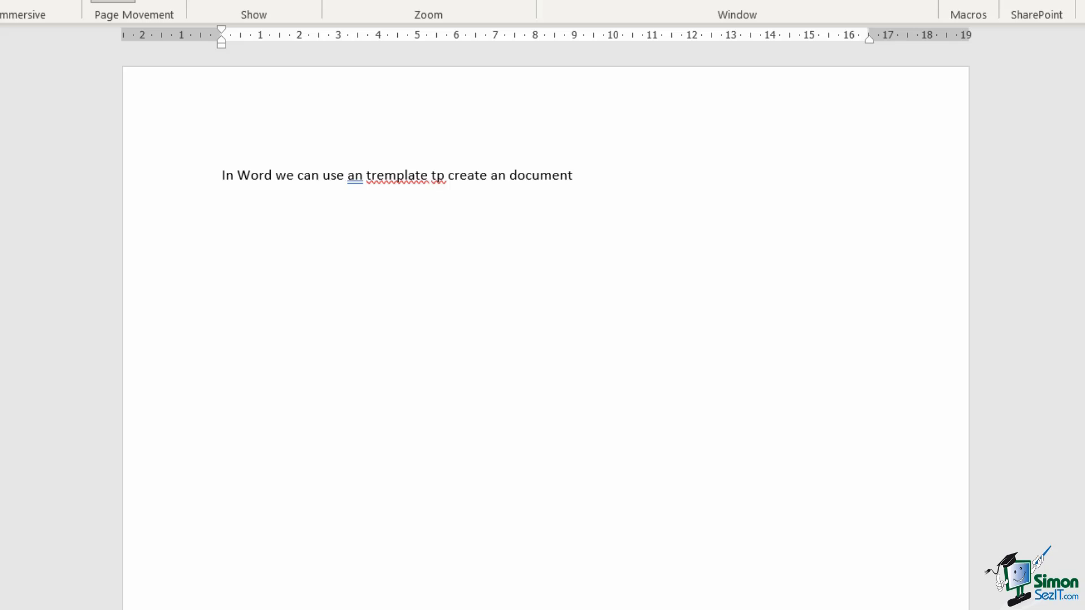
pyautogui.press('enter')
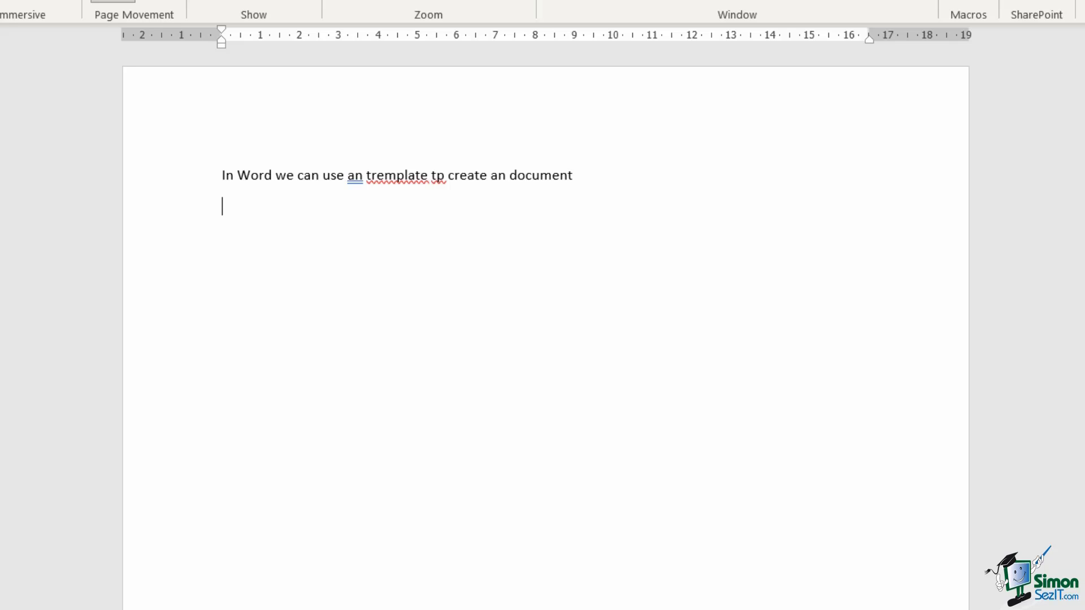
pyautogui.moveTo(703, 340)
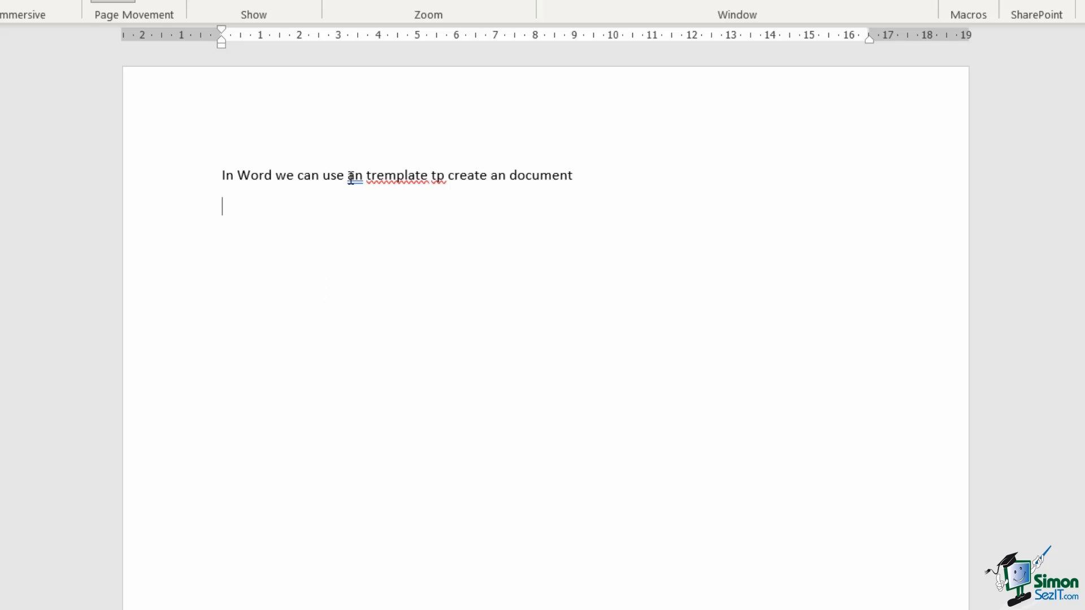
# Accept the grammar suggestion changing 'an tremplate' to 'a tremplate'.
pyautogui.rightClick(355, 175)
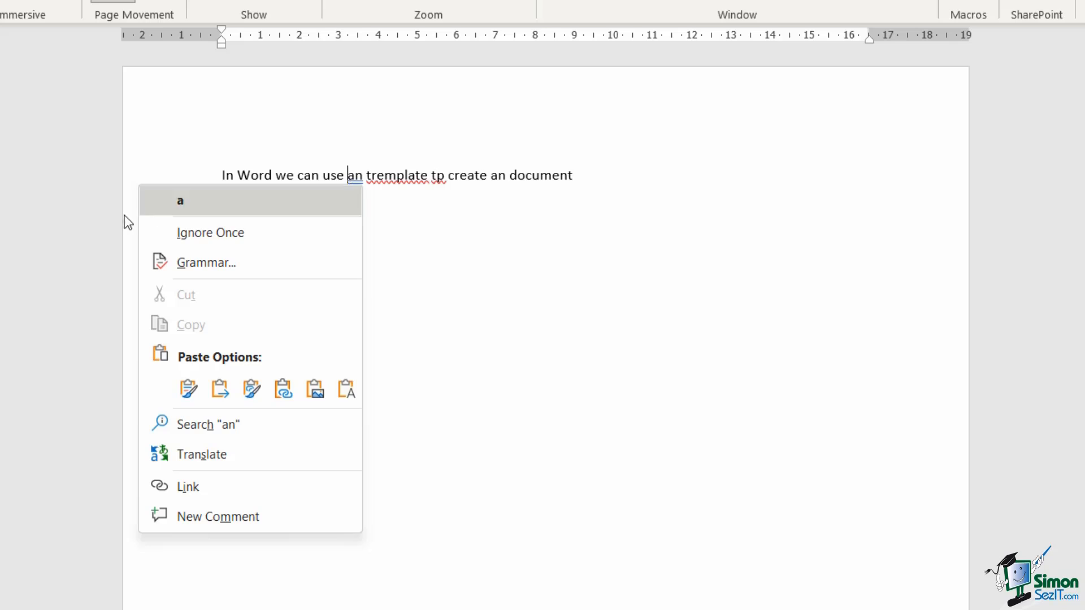
pyautogui.moveTo(273, 209)
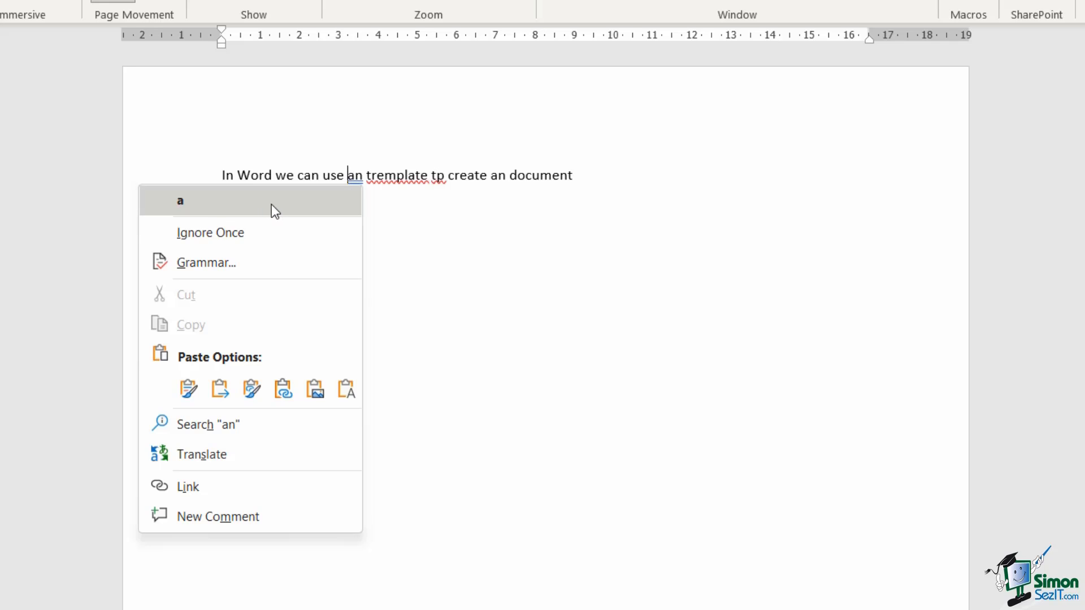
pyautogui.moveTo(292, 203)
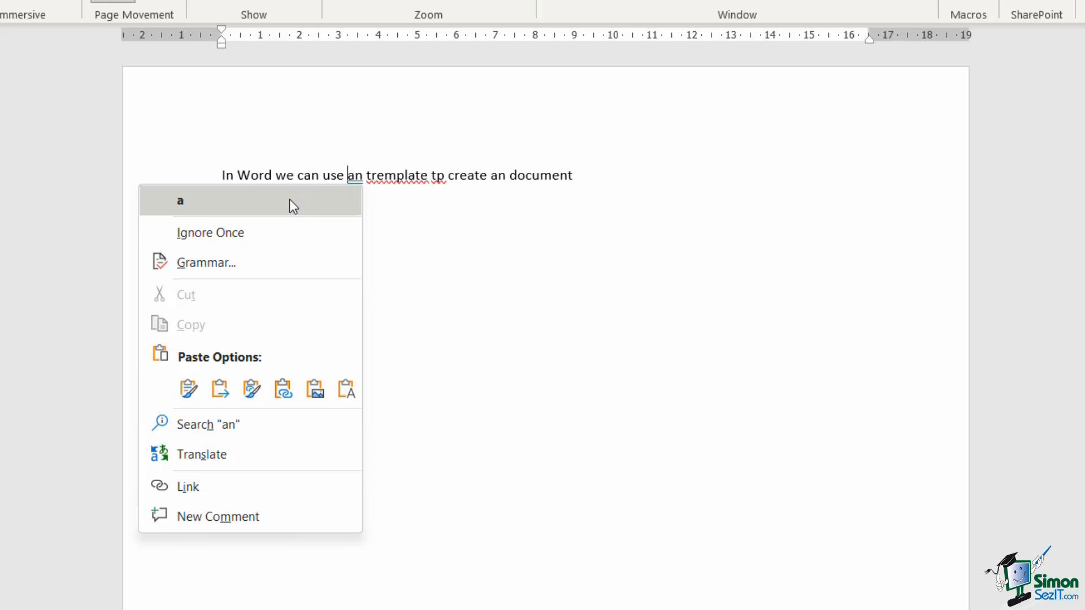
pyautogui.moveTo(215, 214)
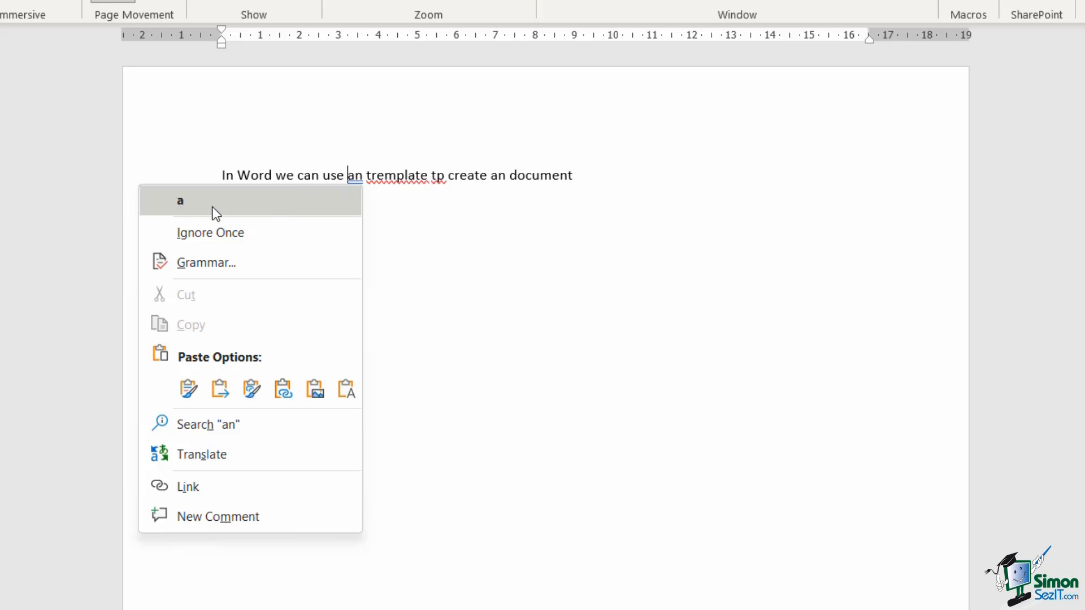
pyautogui.click(180, 200)
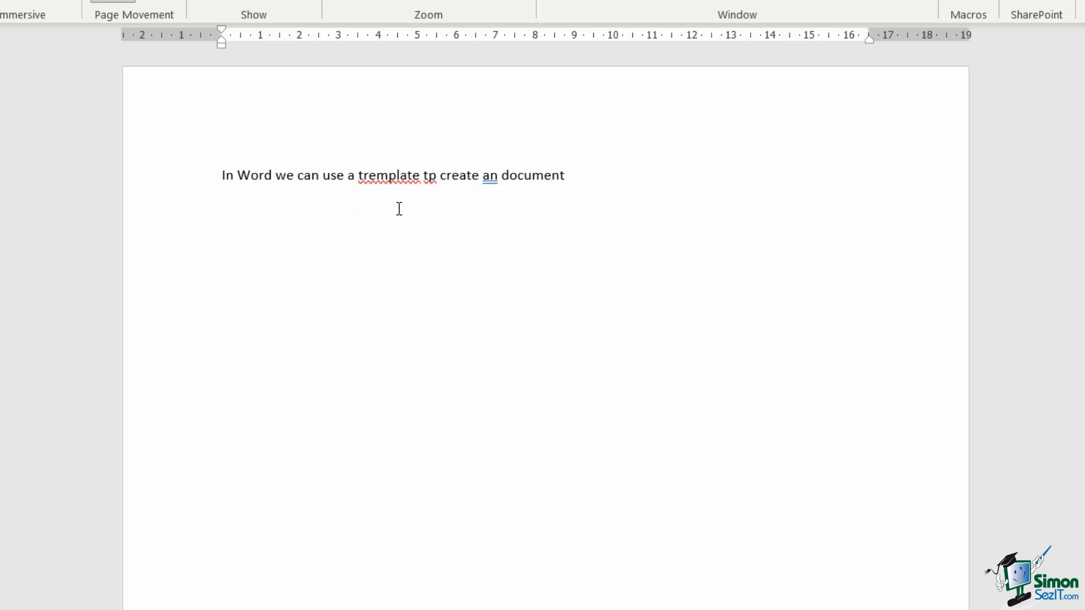
# Correct 'tremplate' to 'template' and 'tp' to 'to' from spelling suggestions.
pyautogui.rightClick(393, 175)
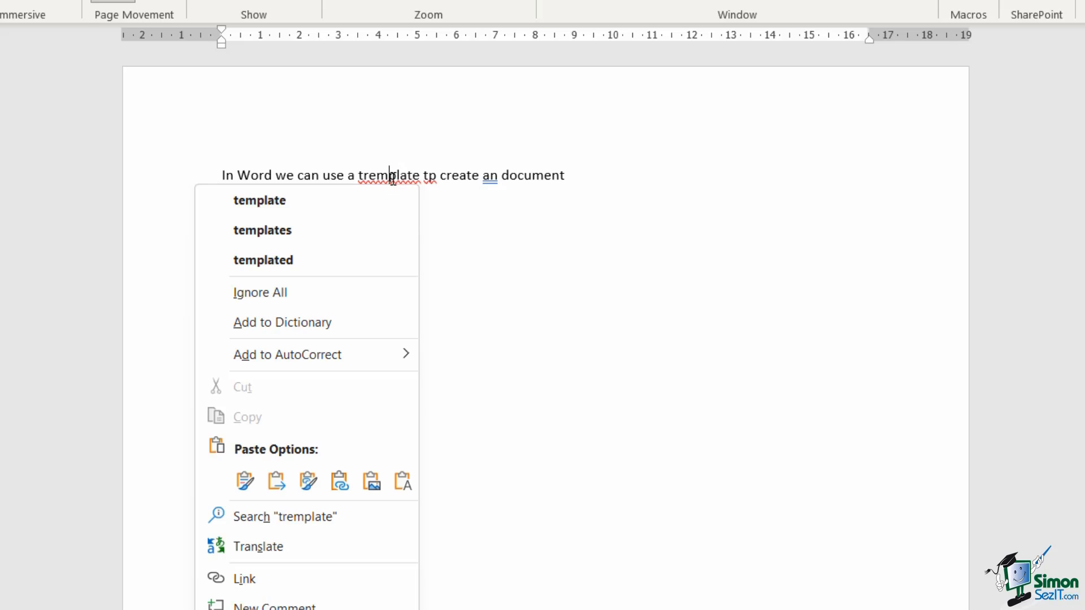
pyautogui.moveTo(297, 275)
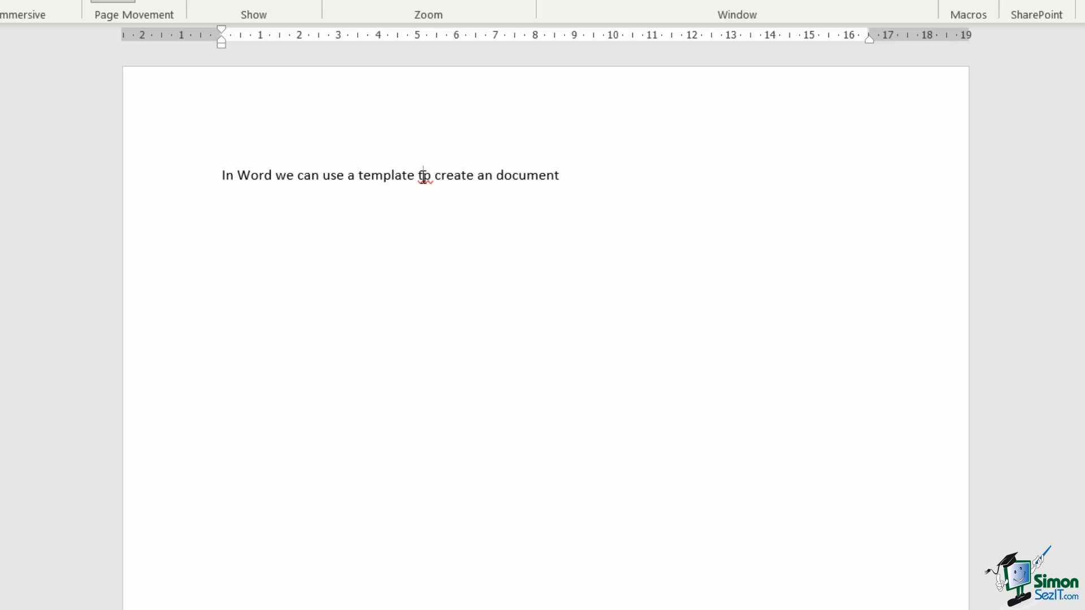
pyautogui.rightClick(423, 175)
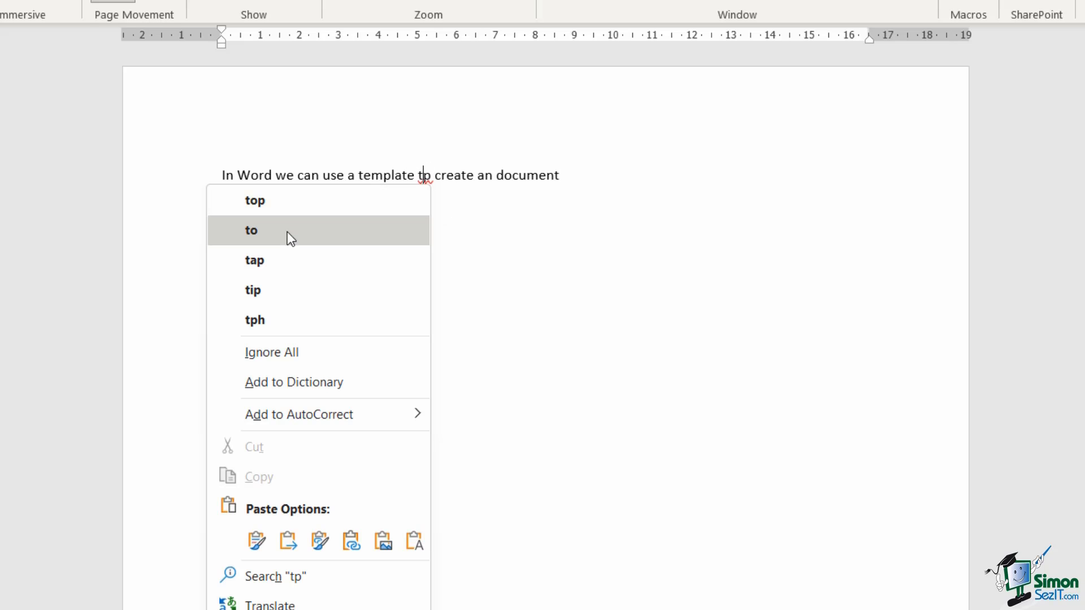
pyautogui.click(251, 230)
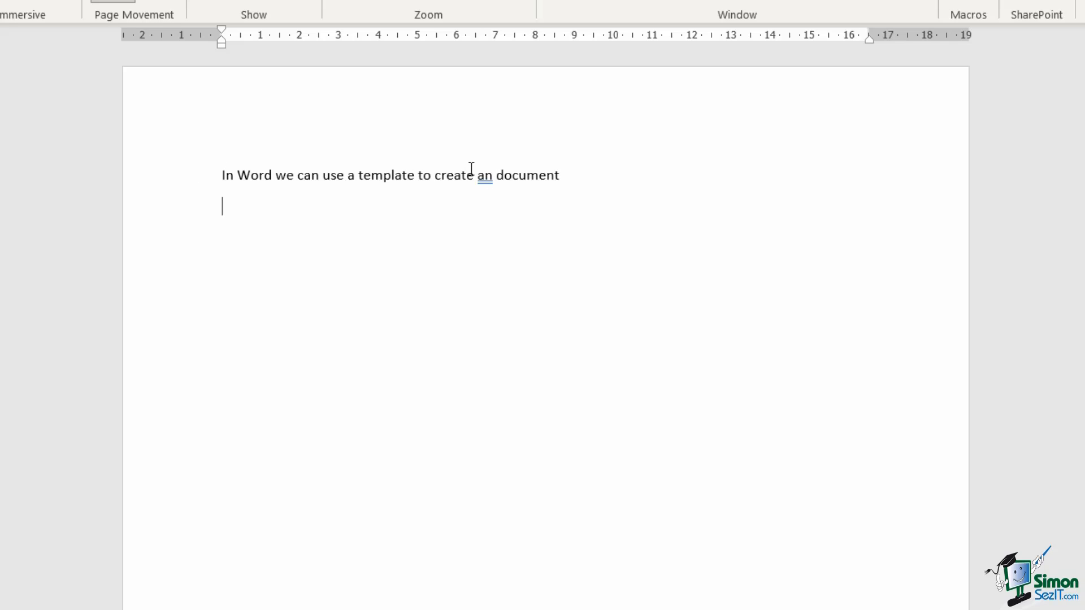
pyautogui.moveTo(484, 196)
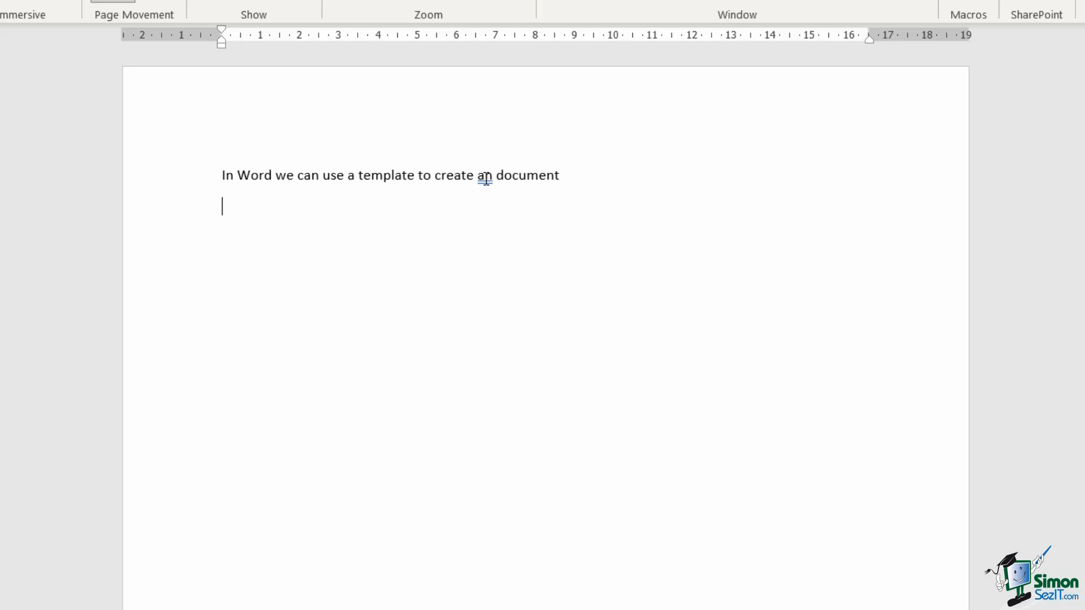
# Accept the suggestion changing 'an document' to 'a document'.
pyautogui.rightClick(483, 175)
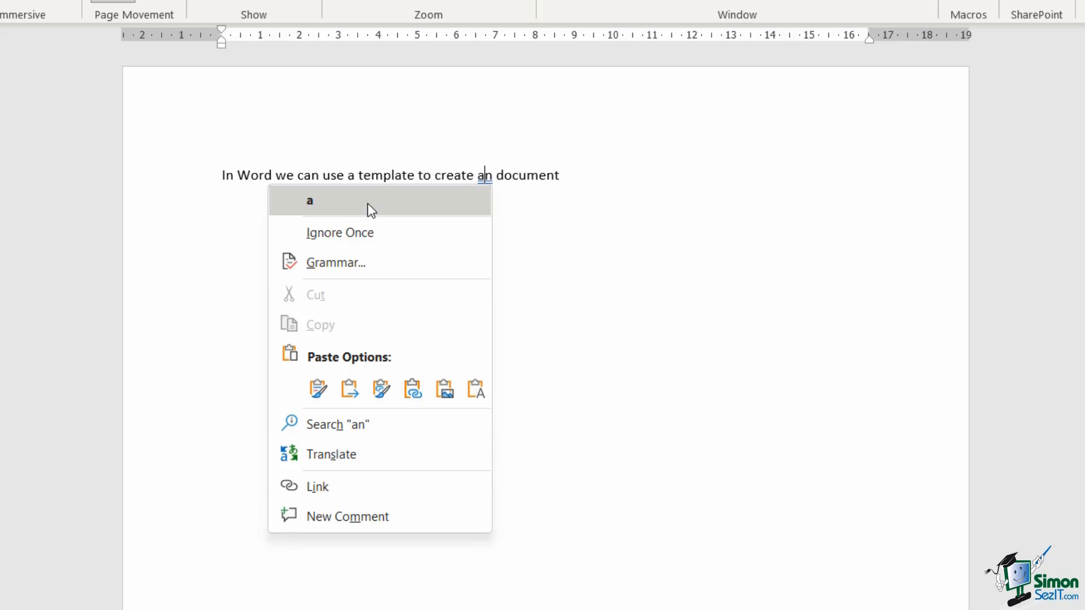
pyautogui.click(309, 201)
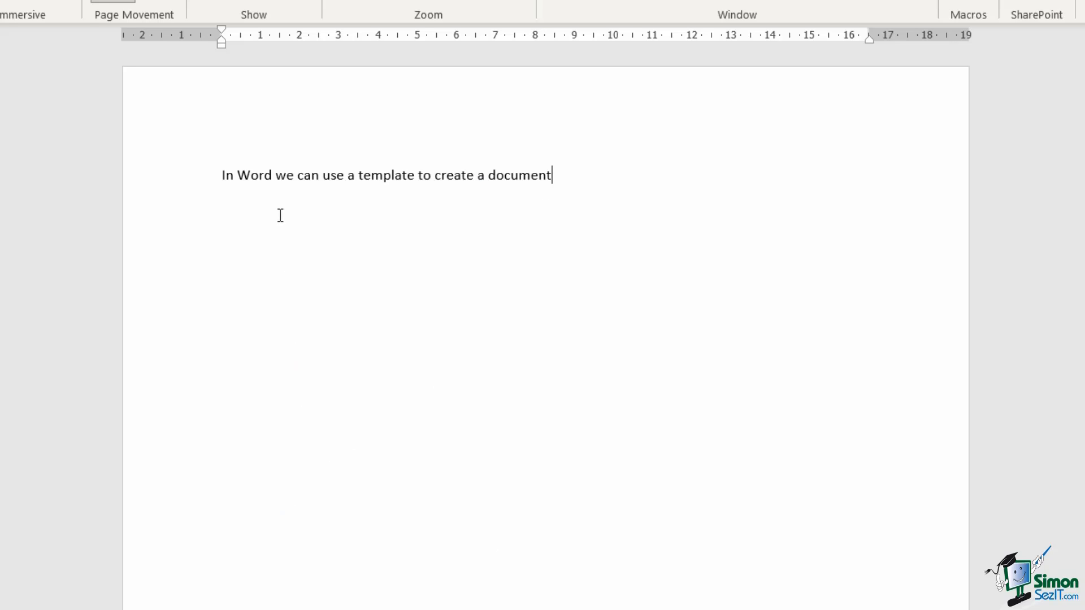
pyautogui.moveTo(653, 178)
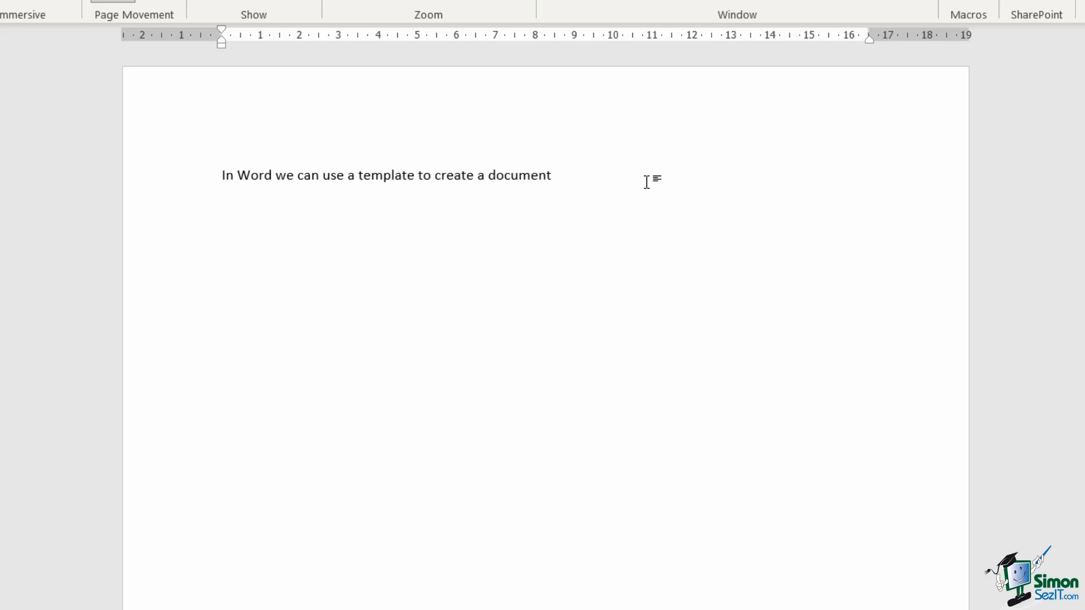
pyautogui.moveTo(618, 178)
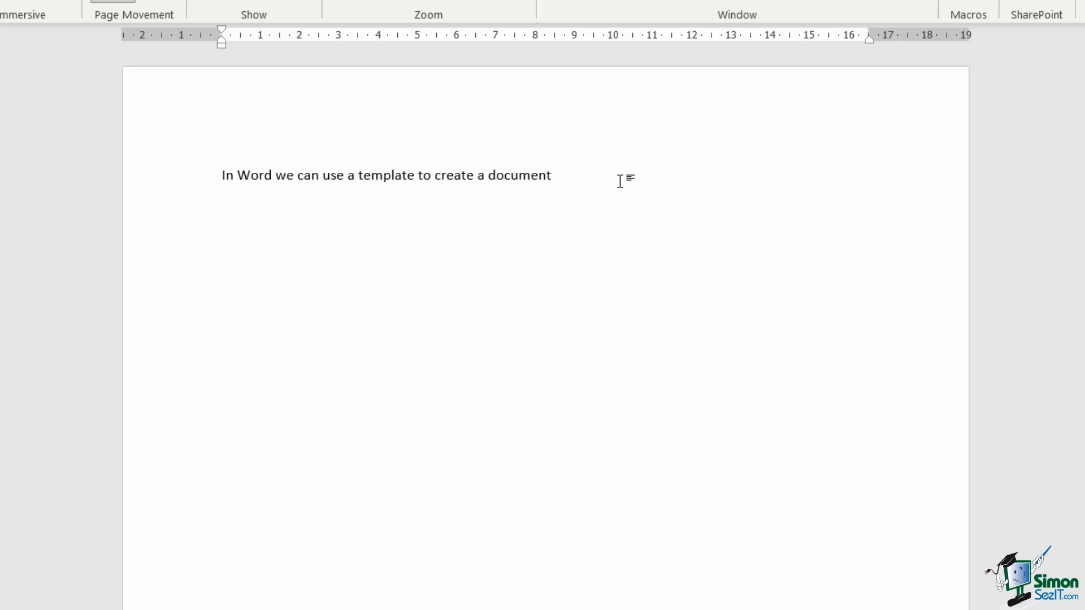
pyautogui.moveTo(575, 177)
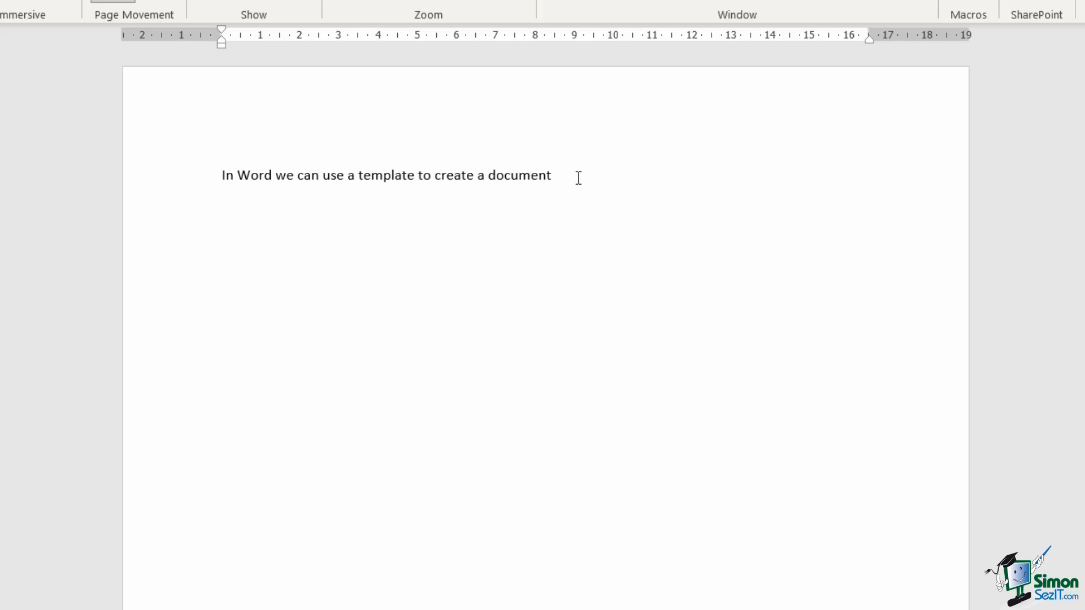
# Run Spelling & Grammar with F7 from the sentence's end and dismiss the completion notice.
pyautogui.click(551, 175)
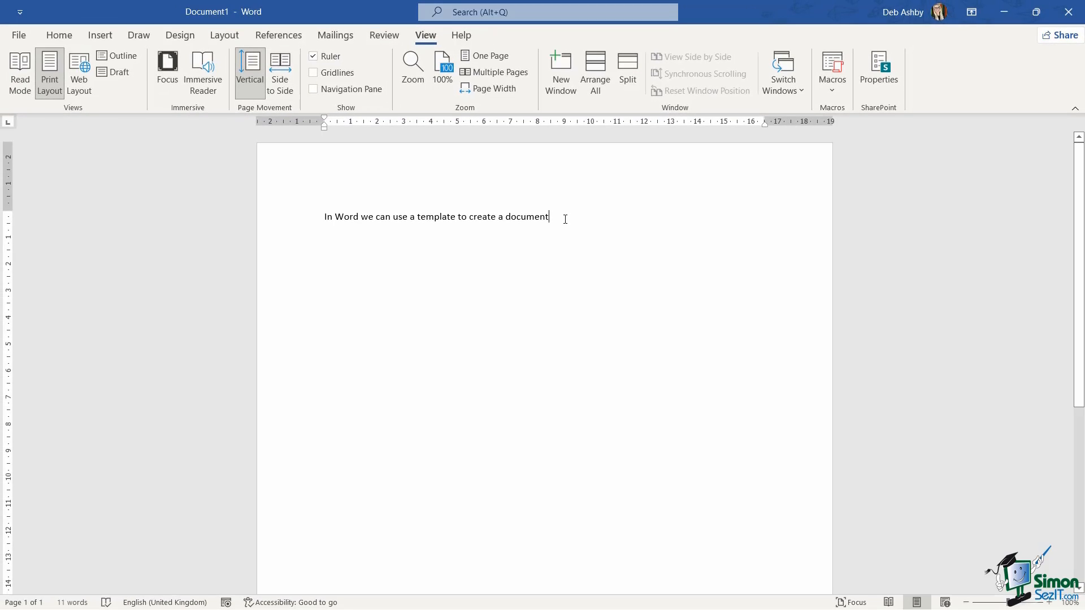
pyautogui.press('F7')
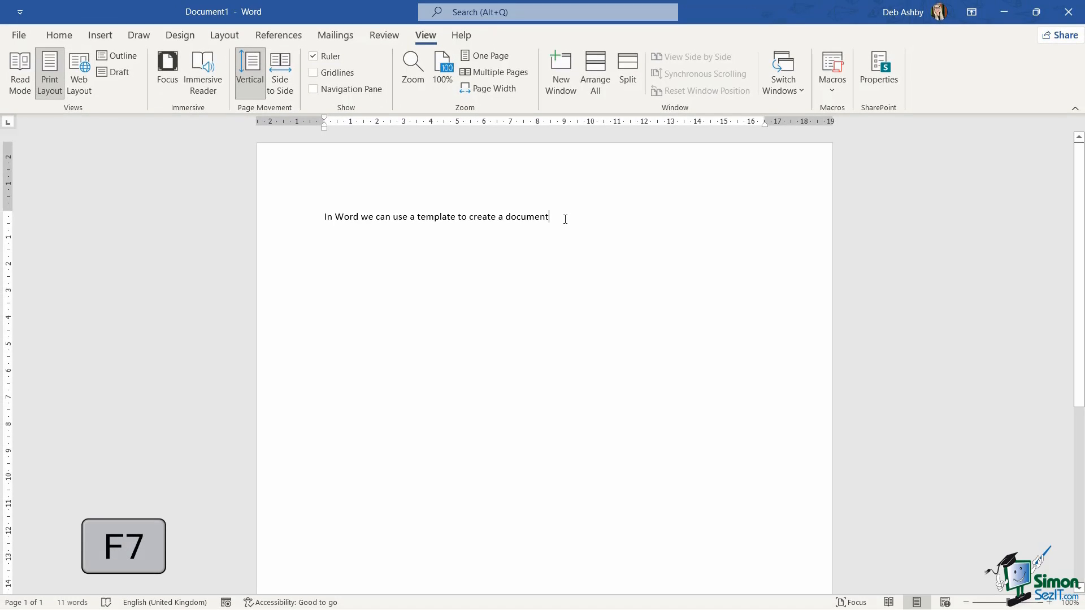
pyautogui.press('F7')
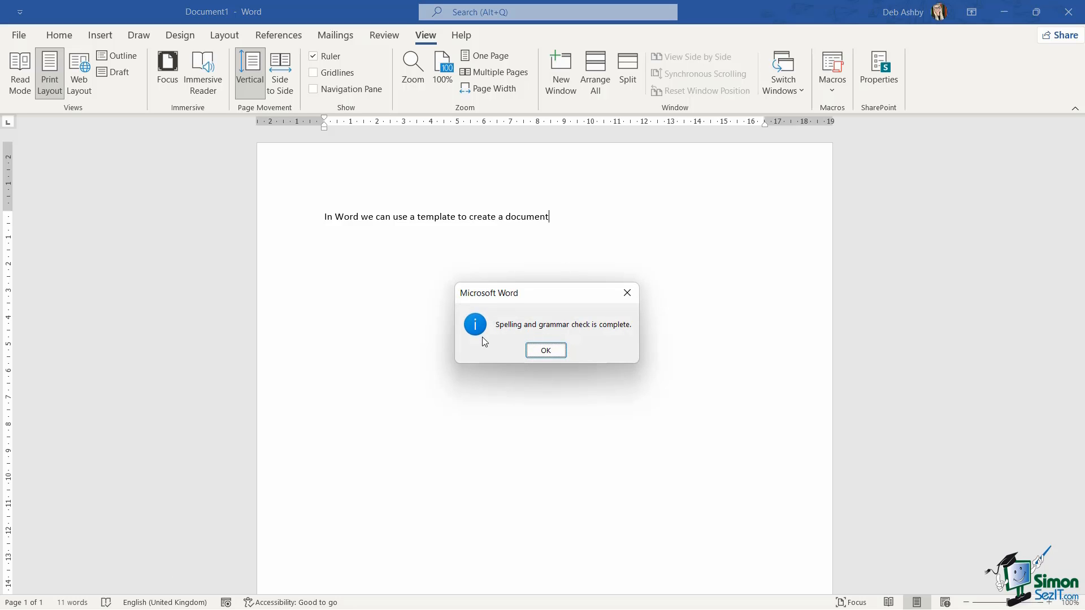
pyautogui.moveTo(611, 334)
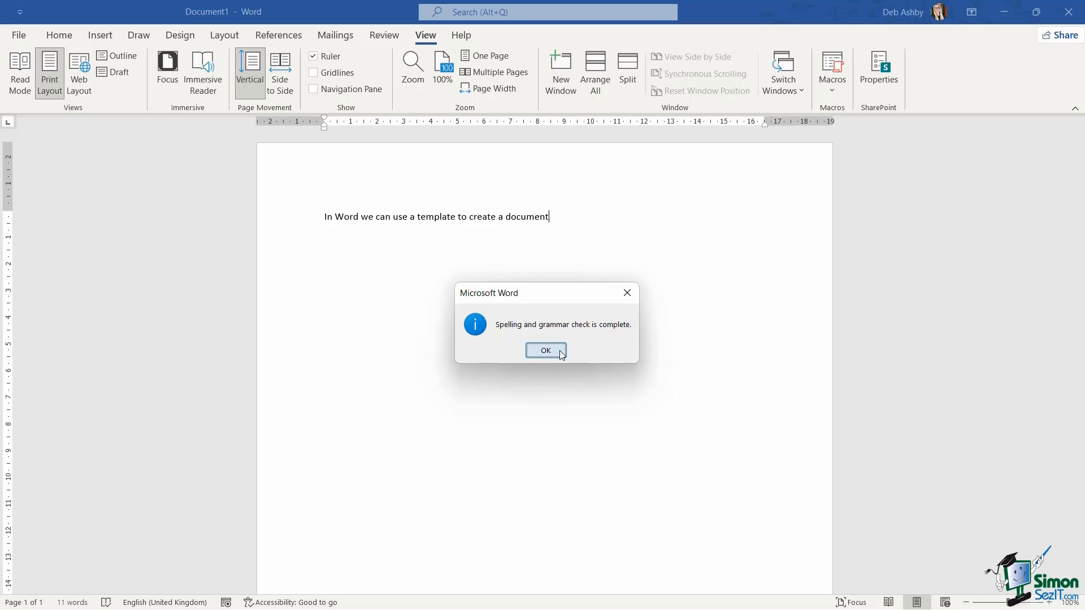
pyautogui.click(546, 350)
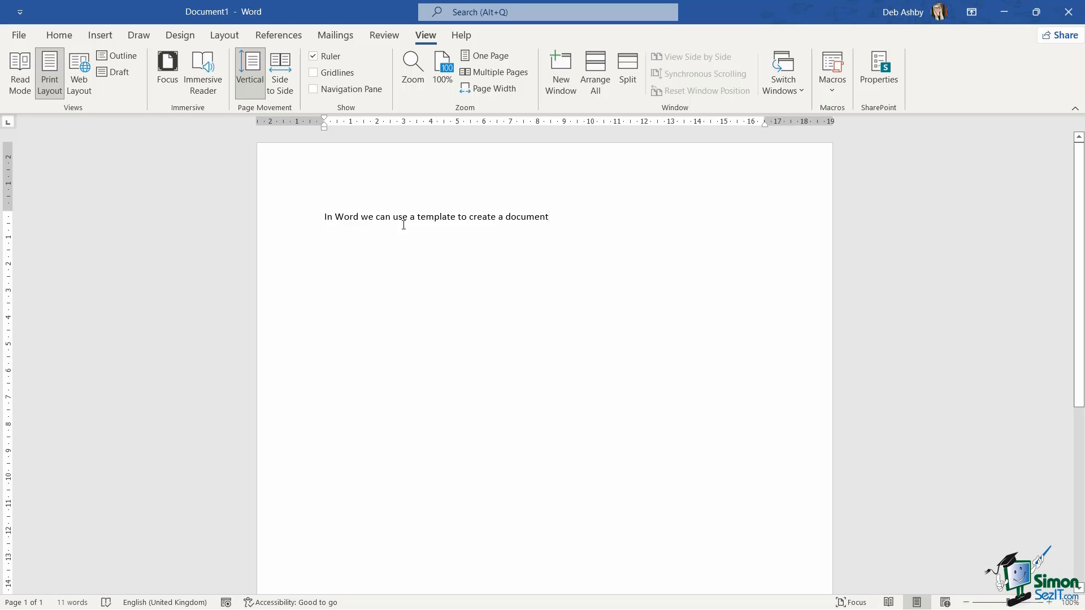
# Run Spelling & Grammar from the Review tab and dismiss the completion notice.
pyautogui.click(384, 35)
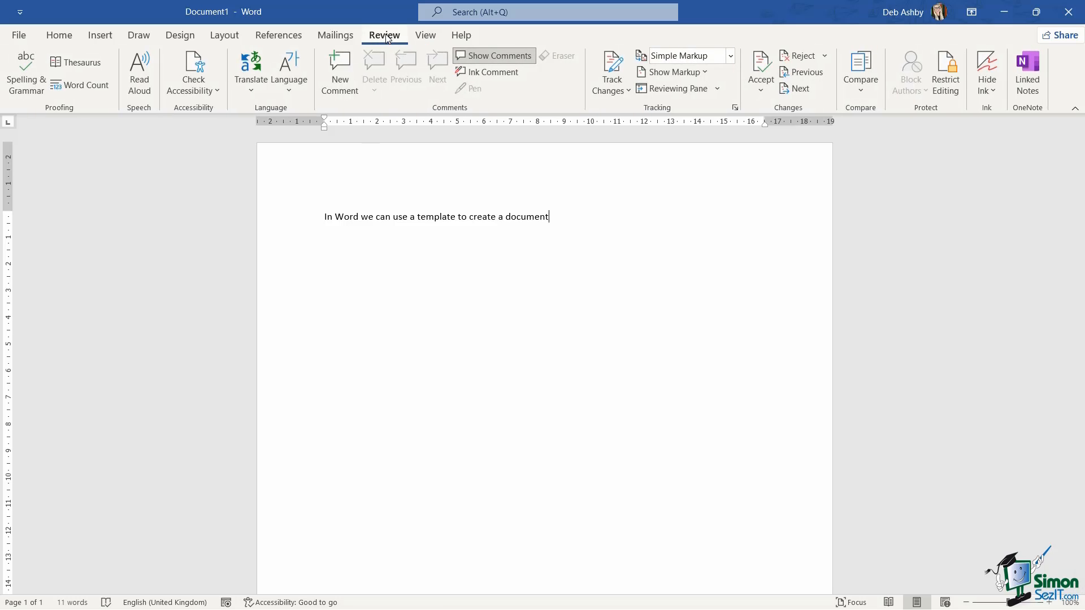
pyautogui.moveTo(61, 117)
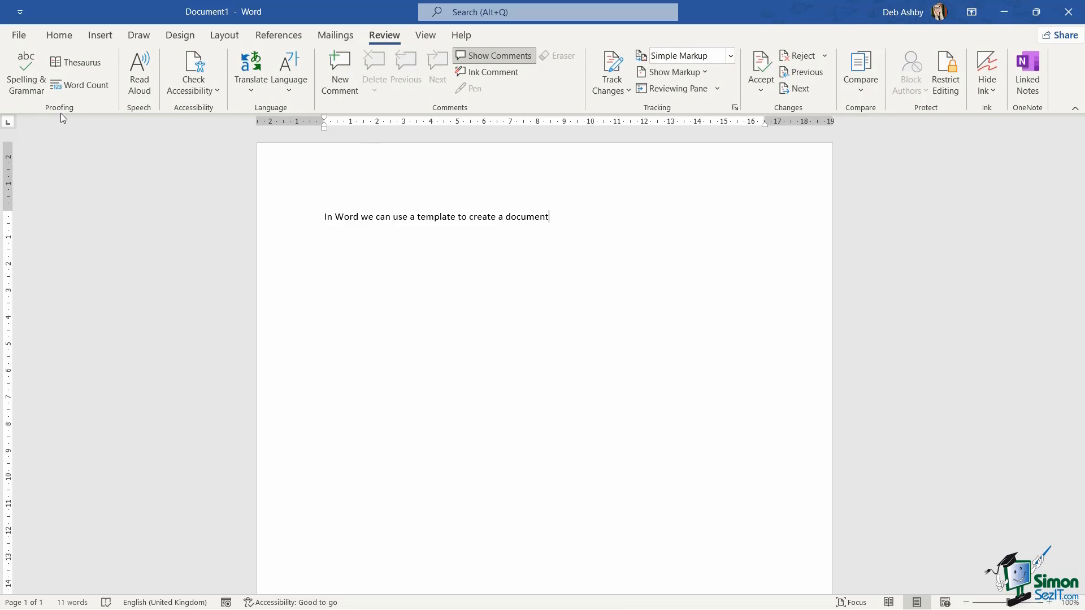
pyautogui.moveTo(26, 74)
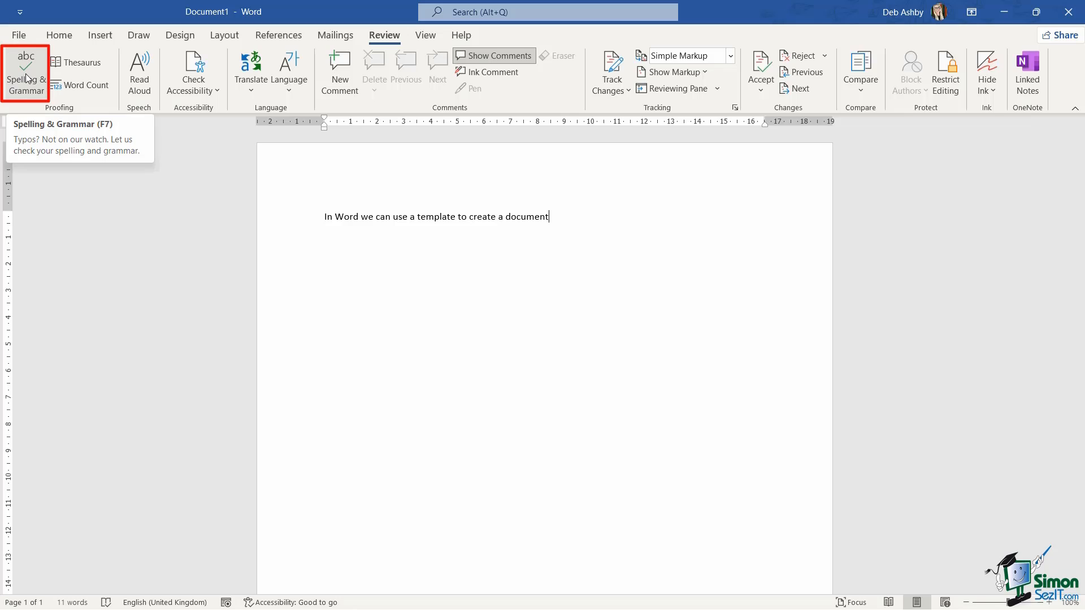
pyautogui.click(26, 72)
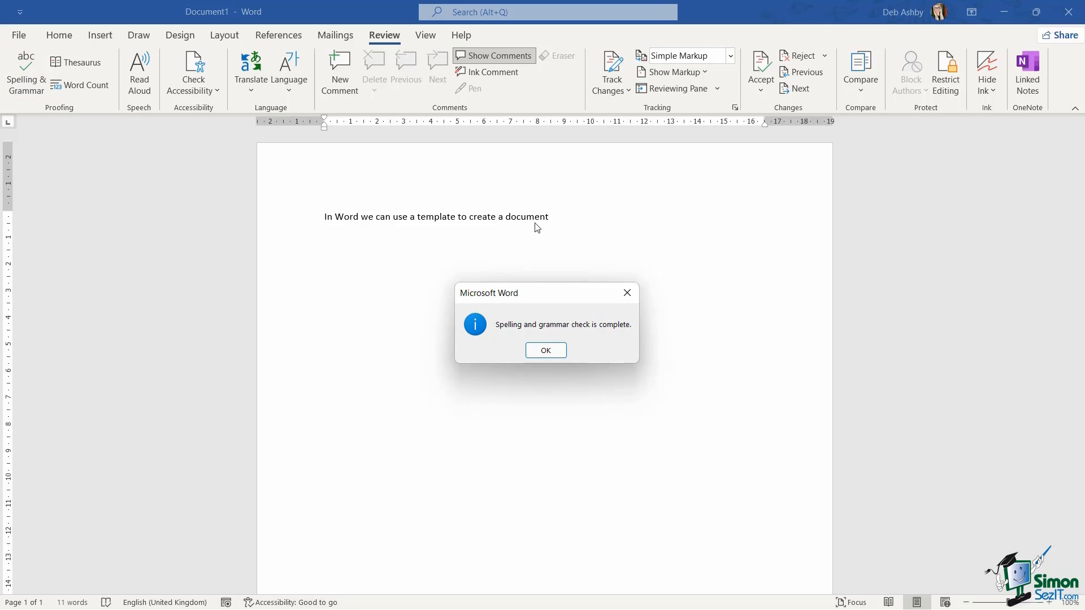
pyautogui.moveTo(573, 223)
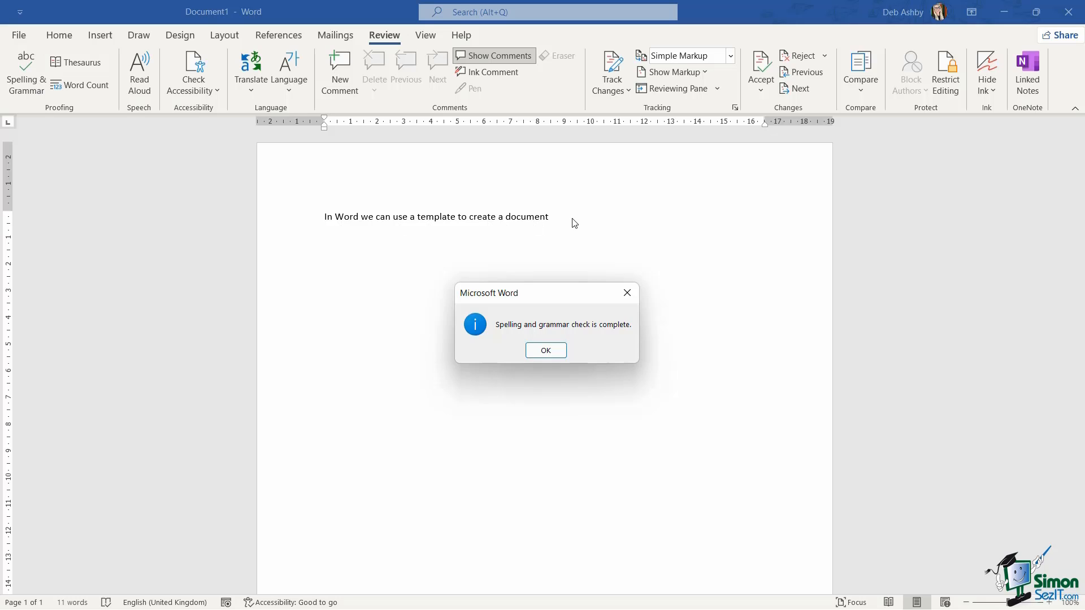
pyautogui.moveTo(544, 367)
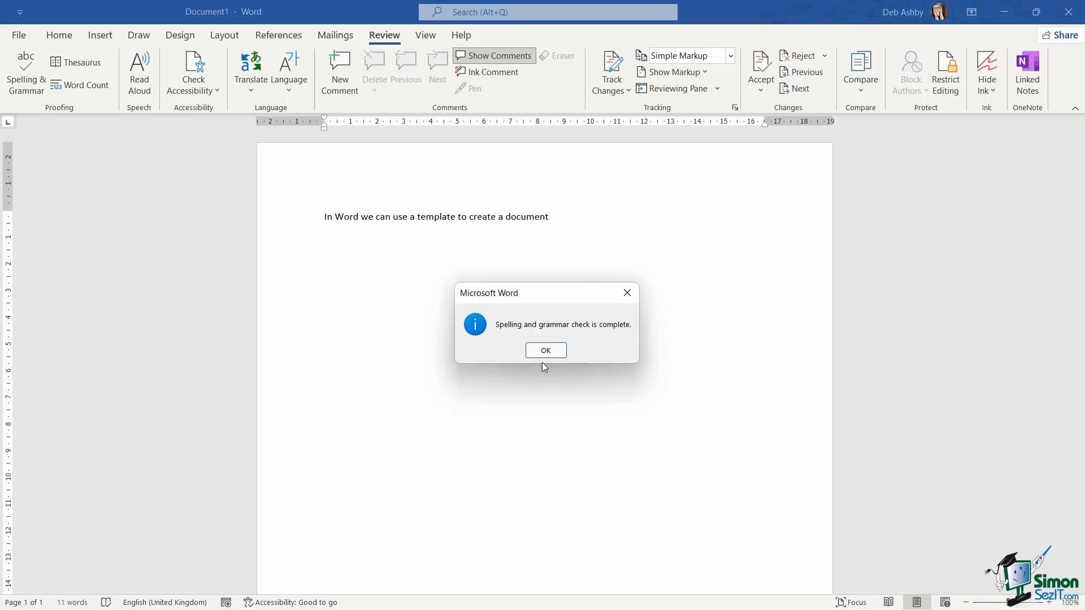
pyautogui.moveTo(554, 351)
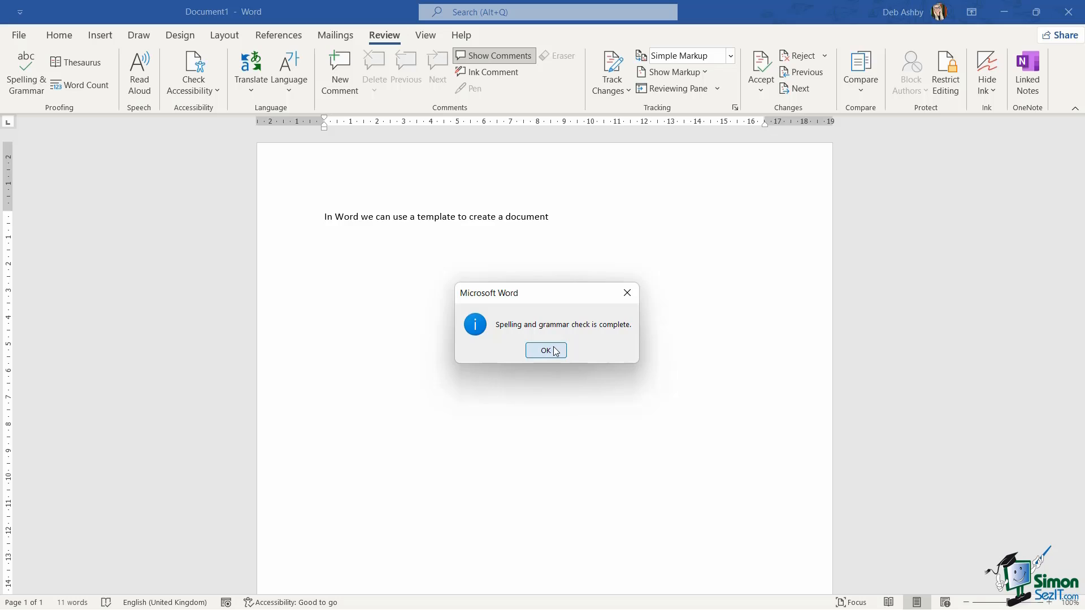
pyautogui.click(546, 350)
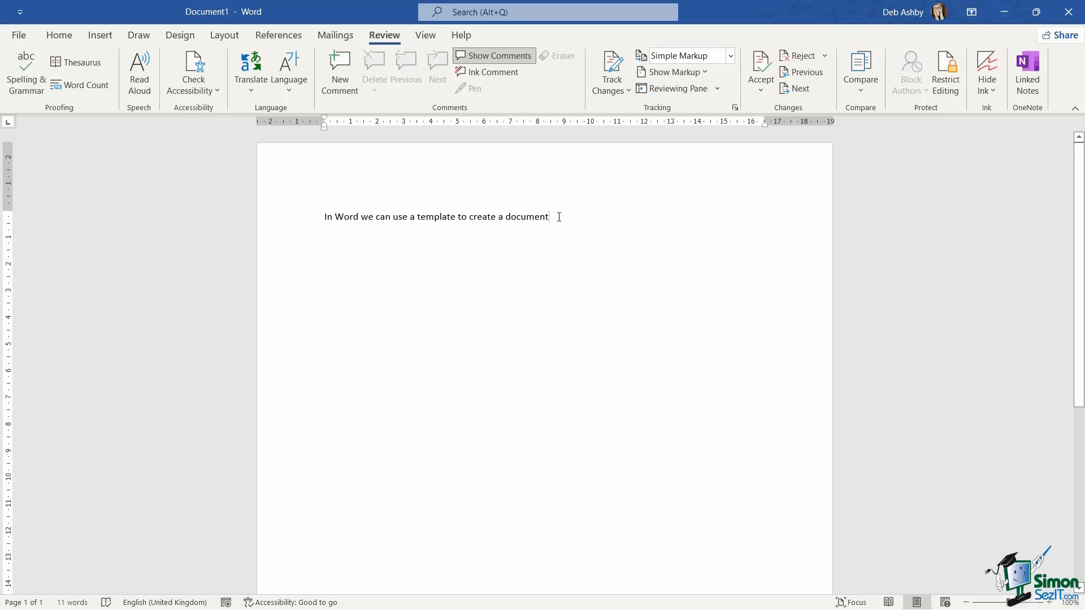
# Open Word Options from the File backstage menu.
pyautogui.click(19, 35)
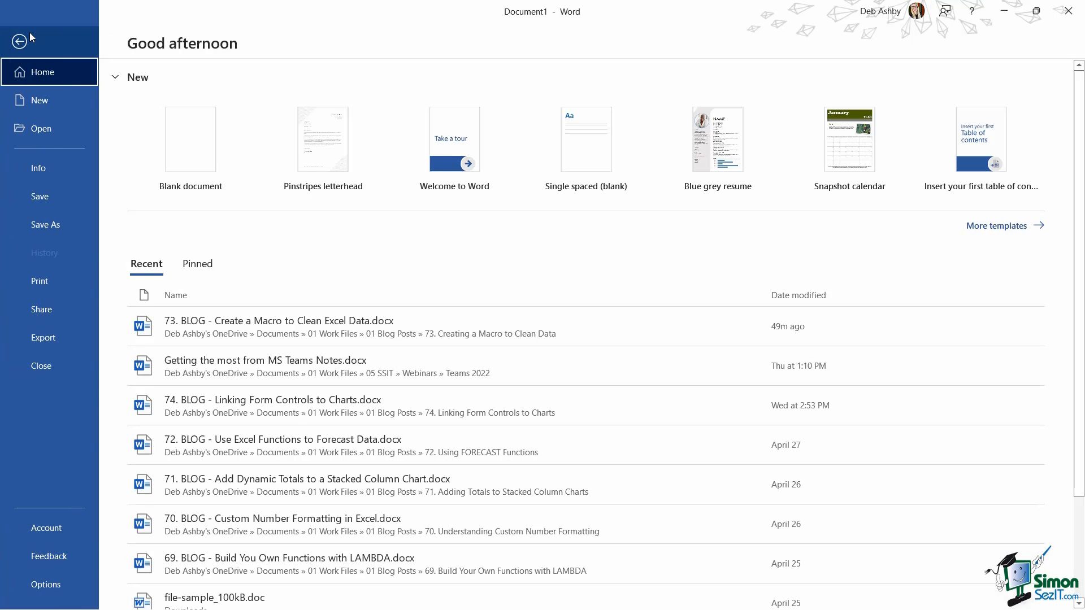
pyautogui.click(45, 584)
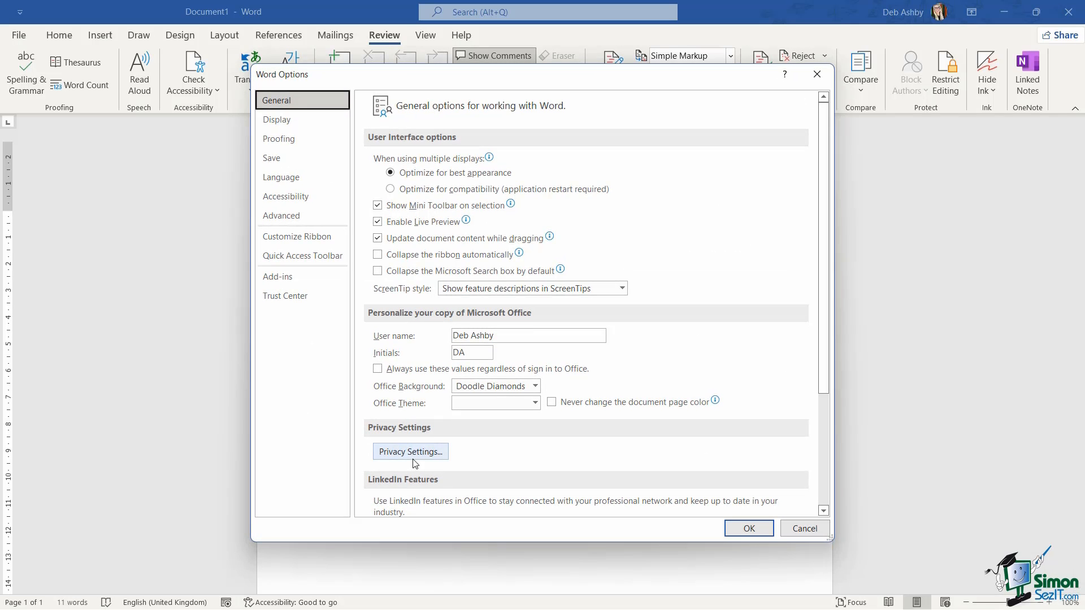
pyautogui.moveTo(286, 153)
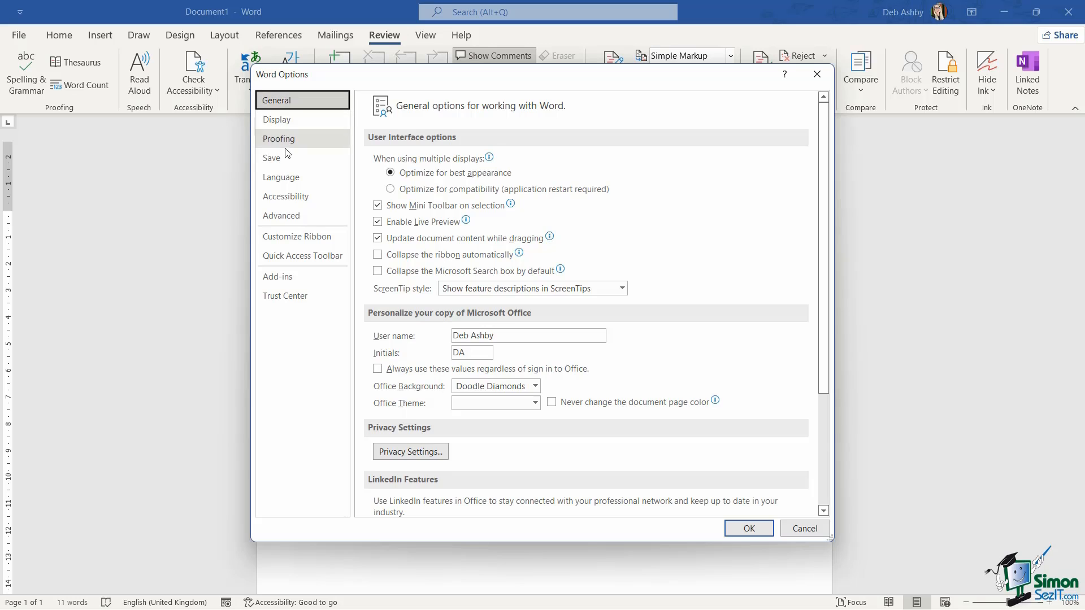
# In Proofing, toggle 'Check spelling as you type' off and on, then confirm with OK.
pyautogui.click(279, 138)
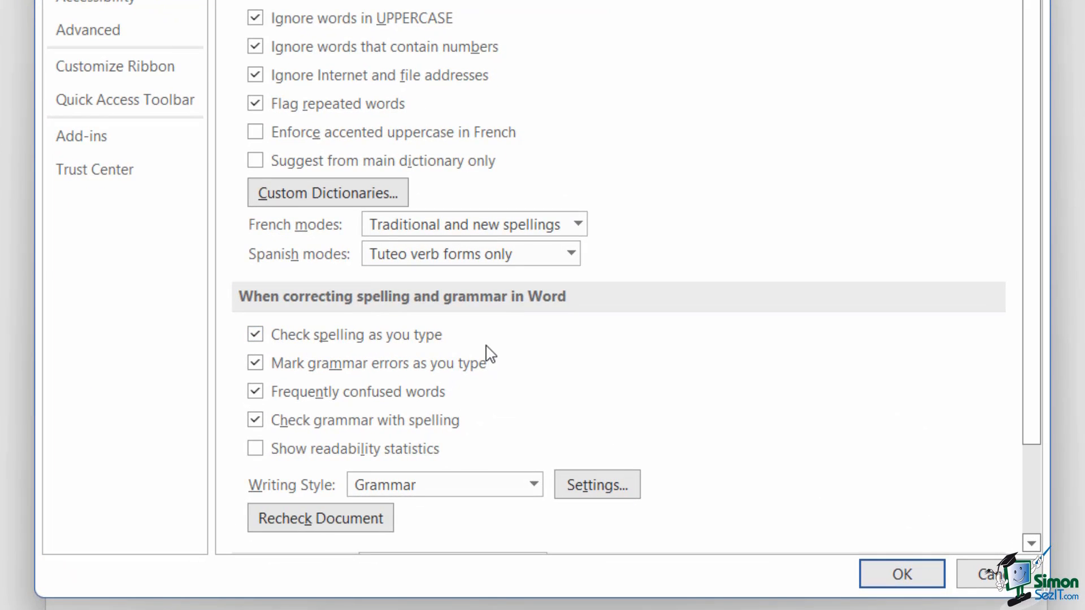
pyautogui.moveTo(579, 381)
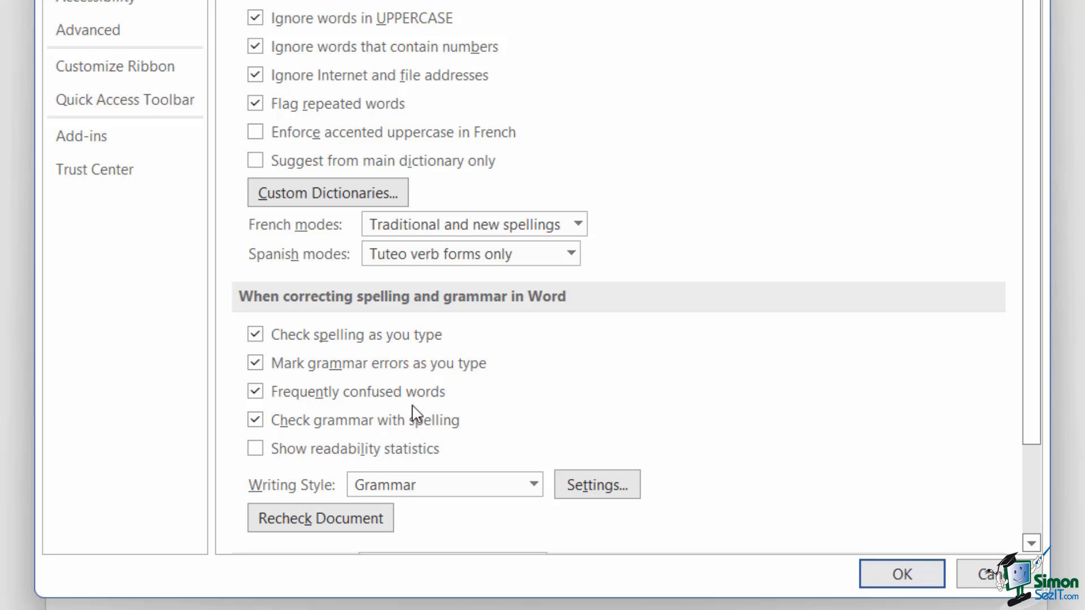
pyautogui.moveTo(370, 457)
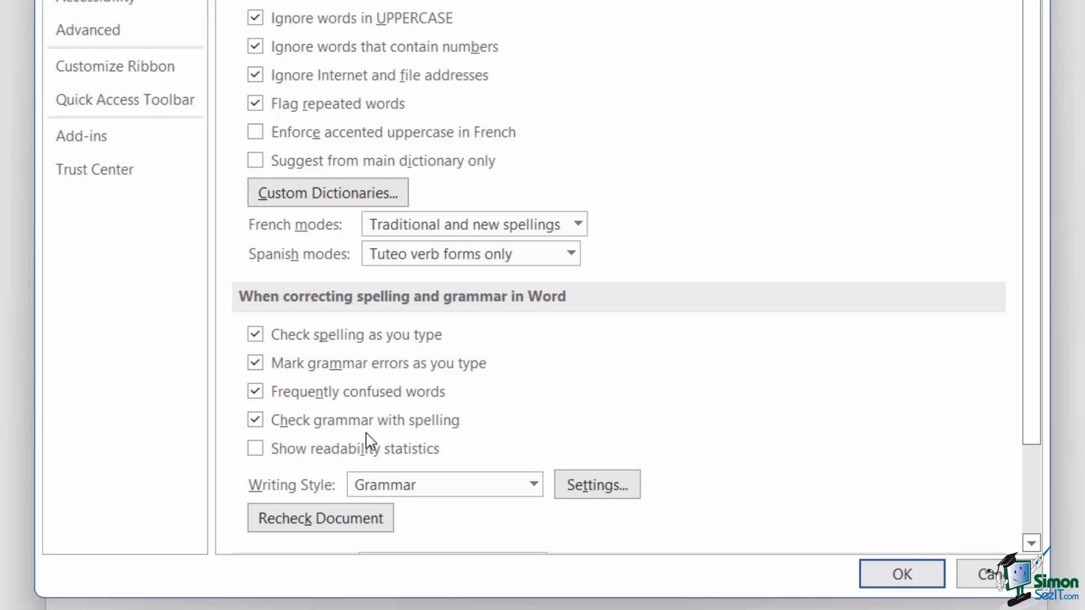
pyautogui.moveTo(498, 434)
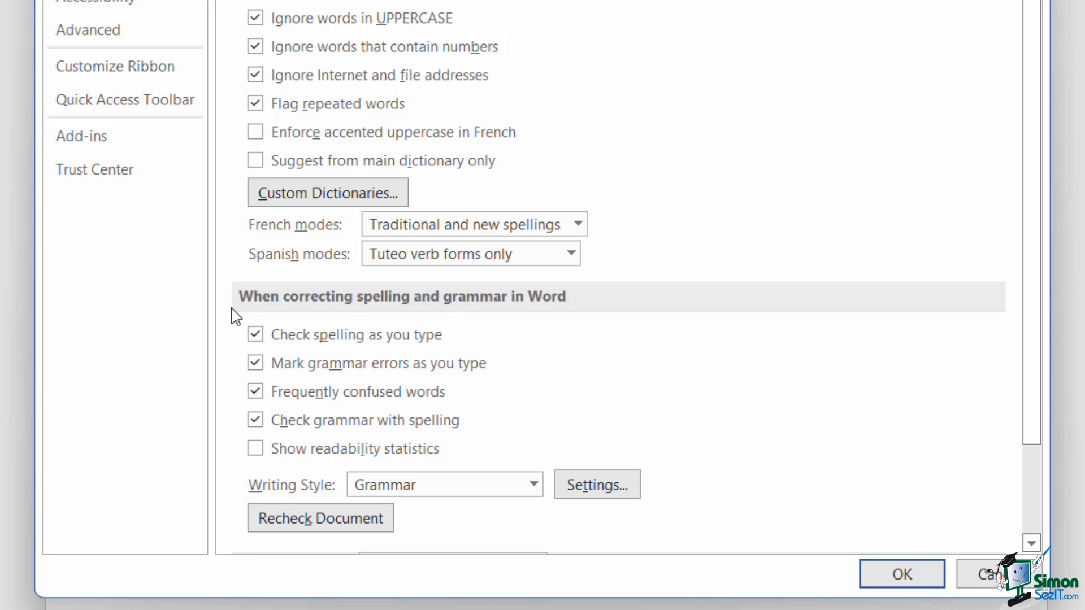
pyautogui.click(255, 334)
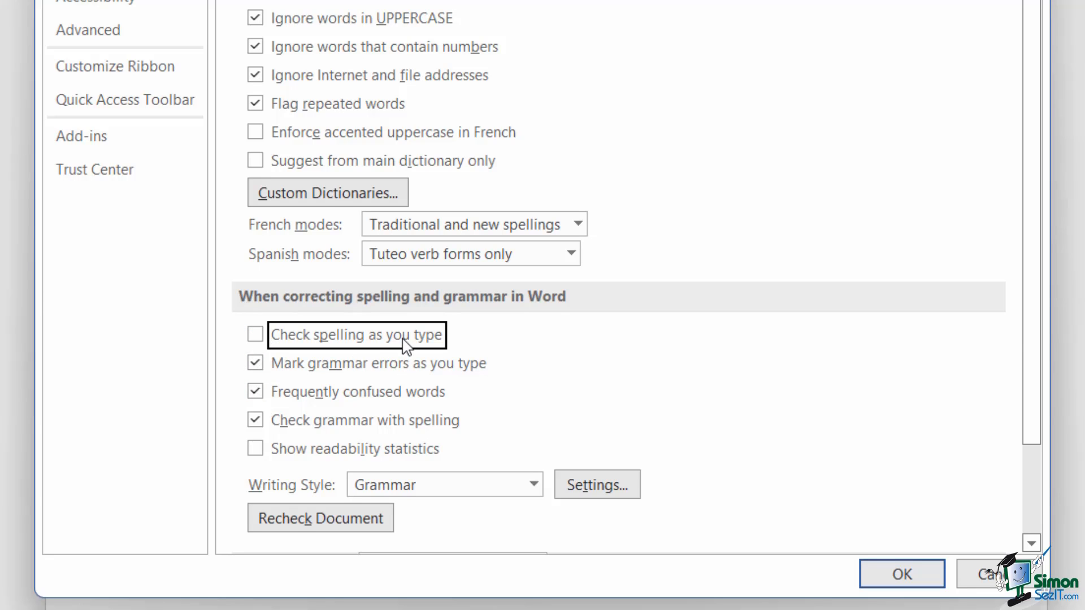
pyautogui.click(255, 336)
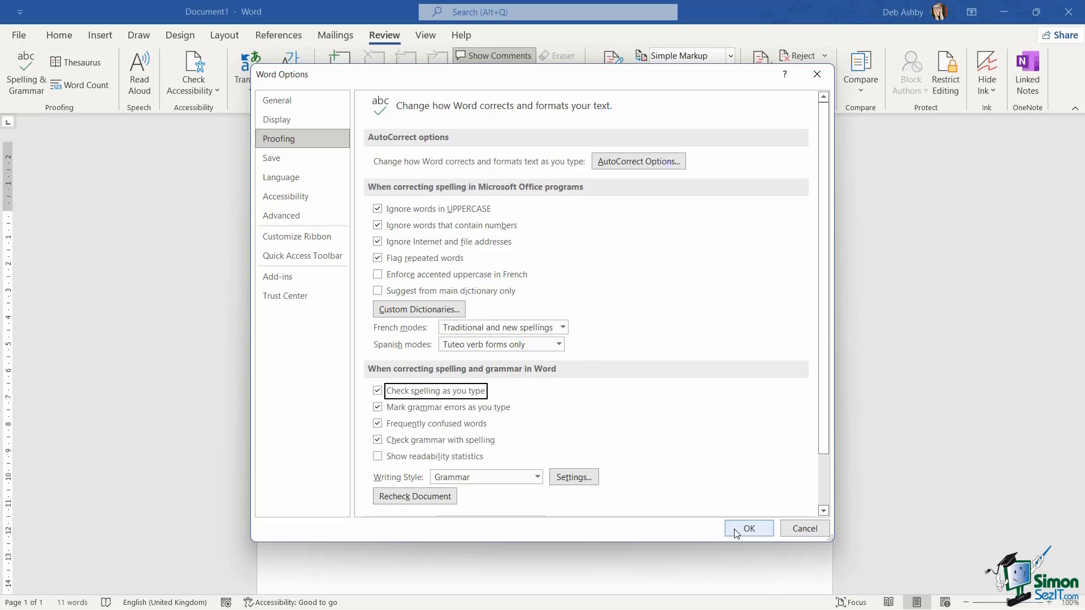
pyautogui.click(748, 528)
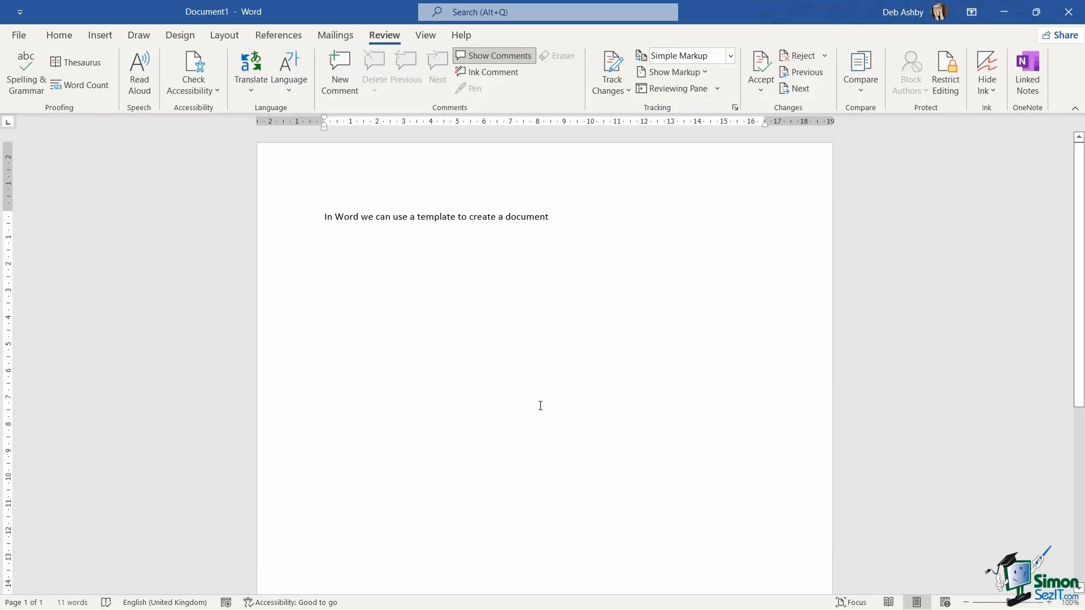